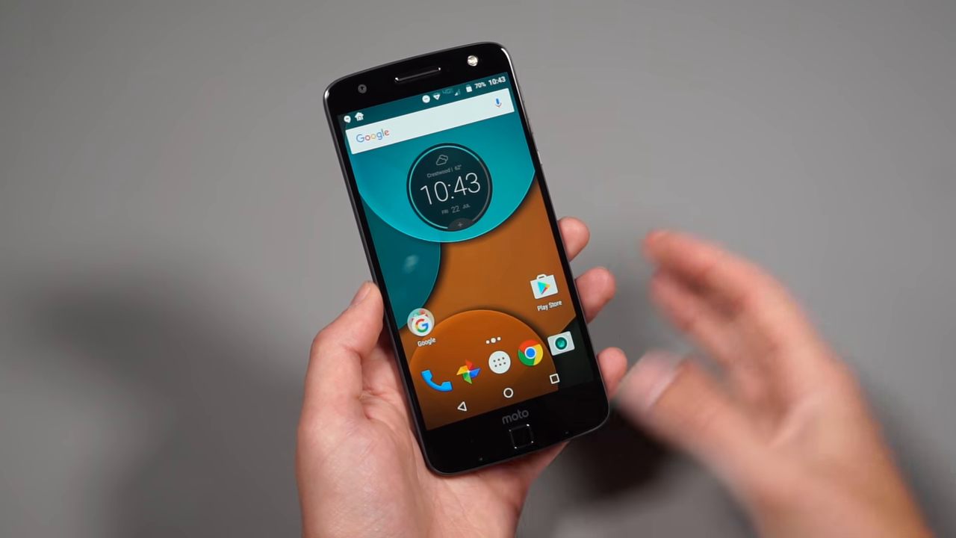
Open Settings and go to Home to view installed launchers, with Launcher3 as default
left_click(496, 372)
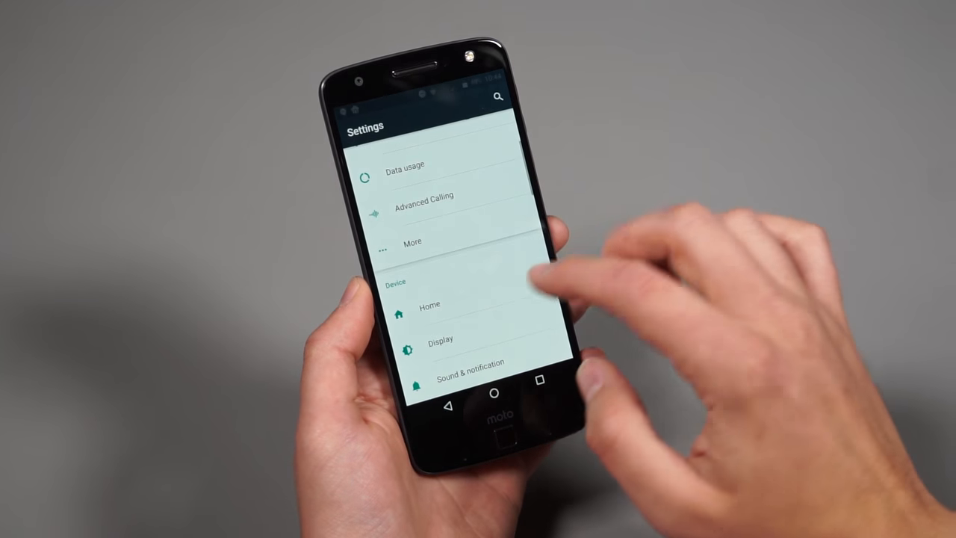
left_click(430, 304)
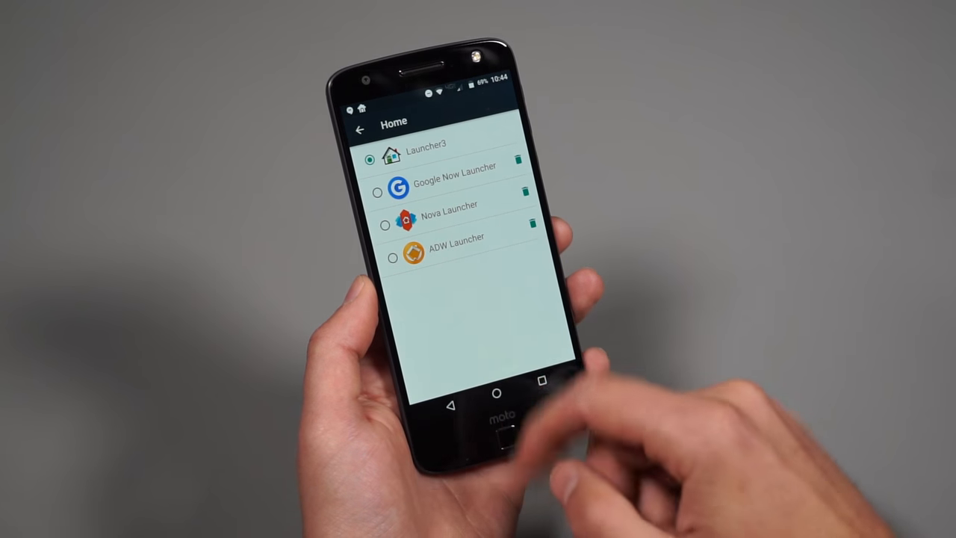